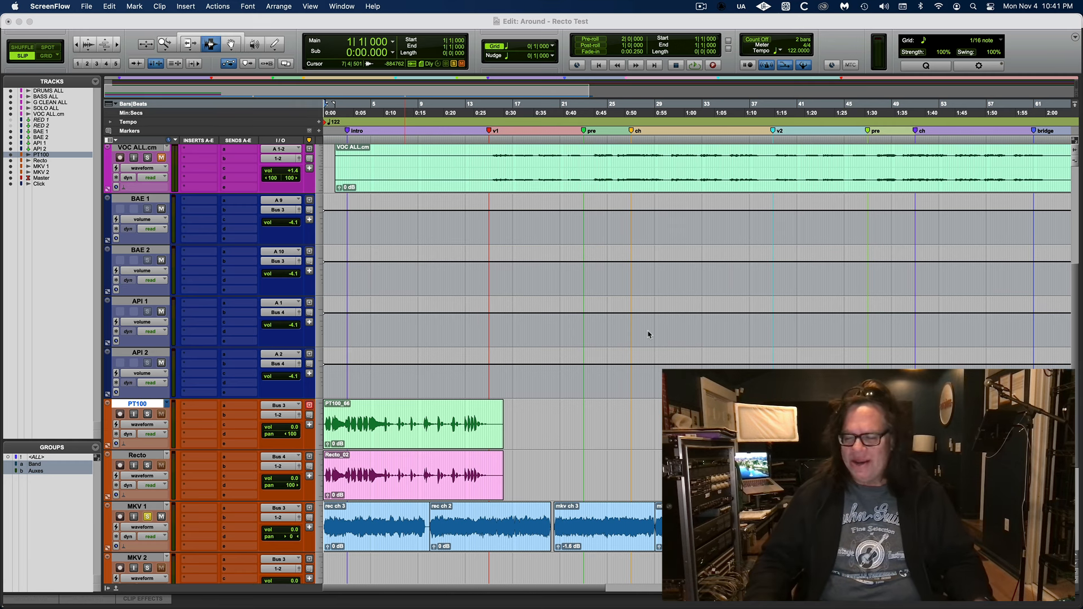
{"action": "mouse_move", "coordinate": [564, 280]}
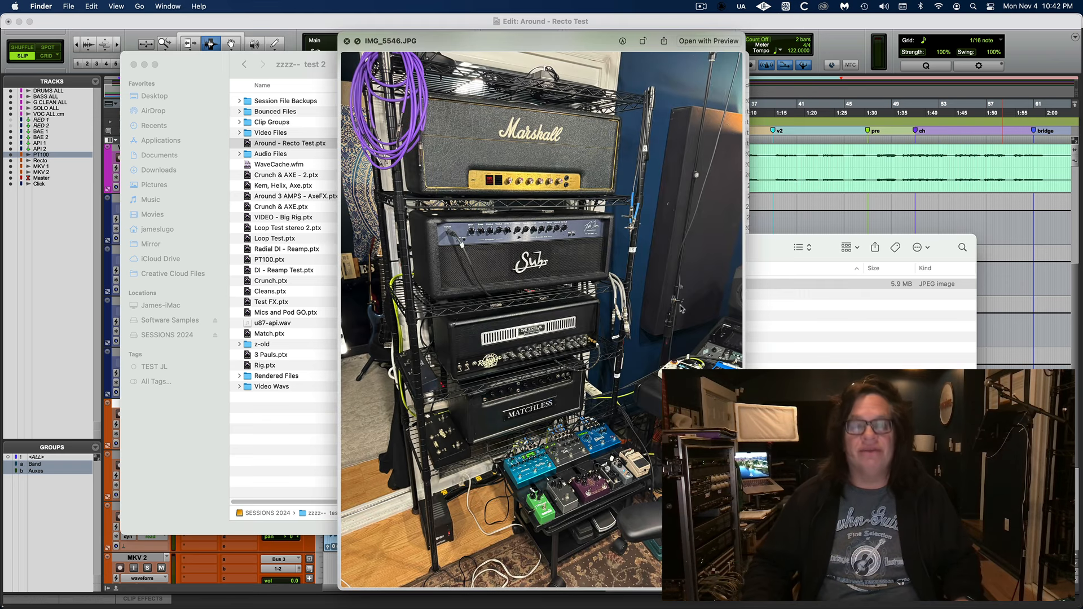
{"action": "mouse_move", "coordinate": [557, 336]}
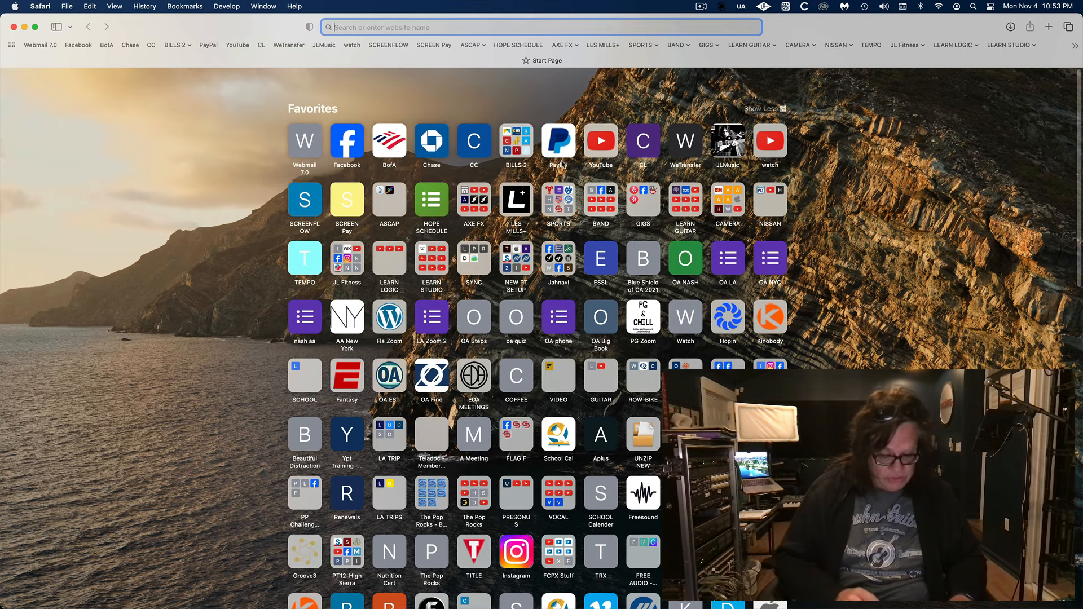
- Search Google for "footloose who played guitar" and expand the AI Overview listing Buzz Feiten and the other musicians
{"action": "type", "text": "f"}
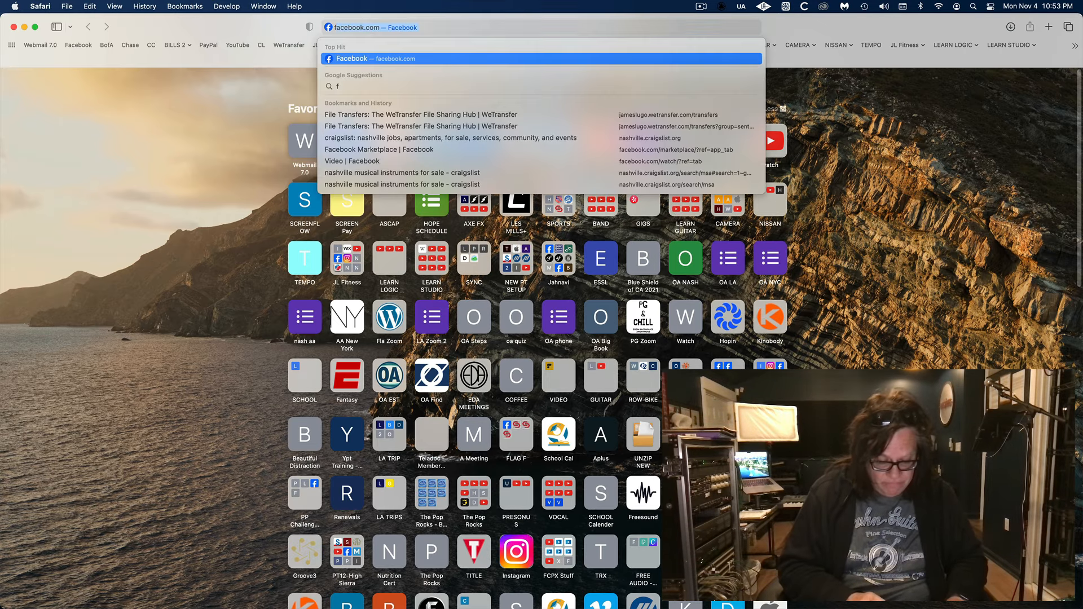
{"action": "type", "text": "footloose who played guitar"}
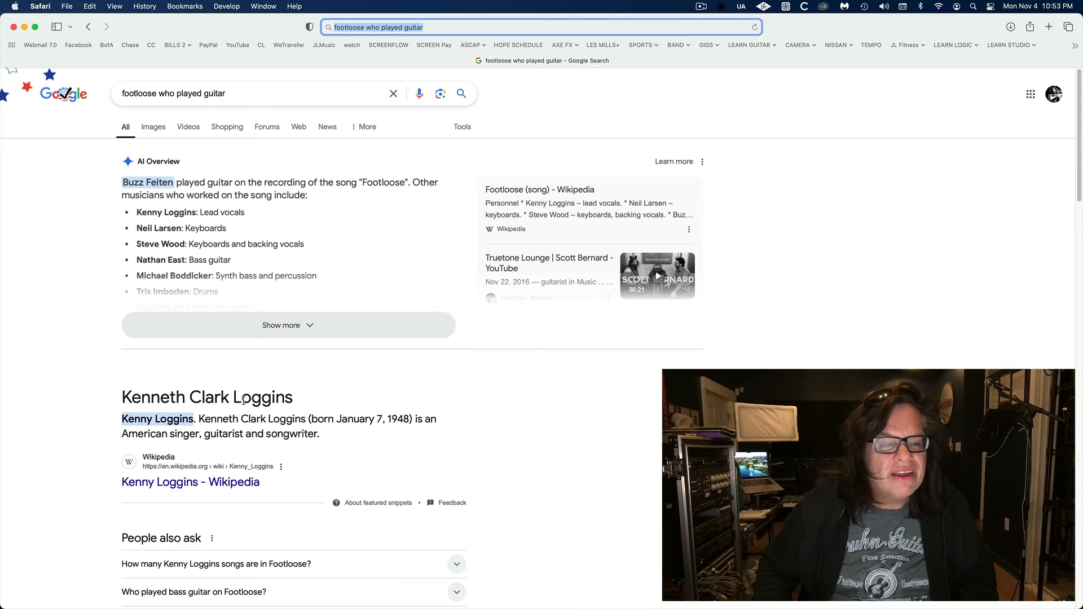
{"action": "mouse_move", "coordinate": [241, 440]}
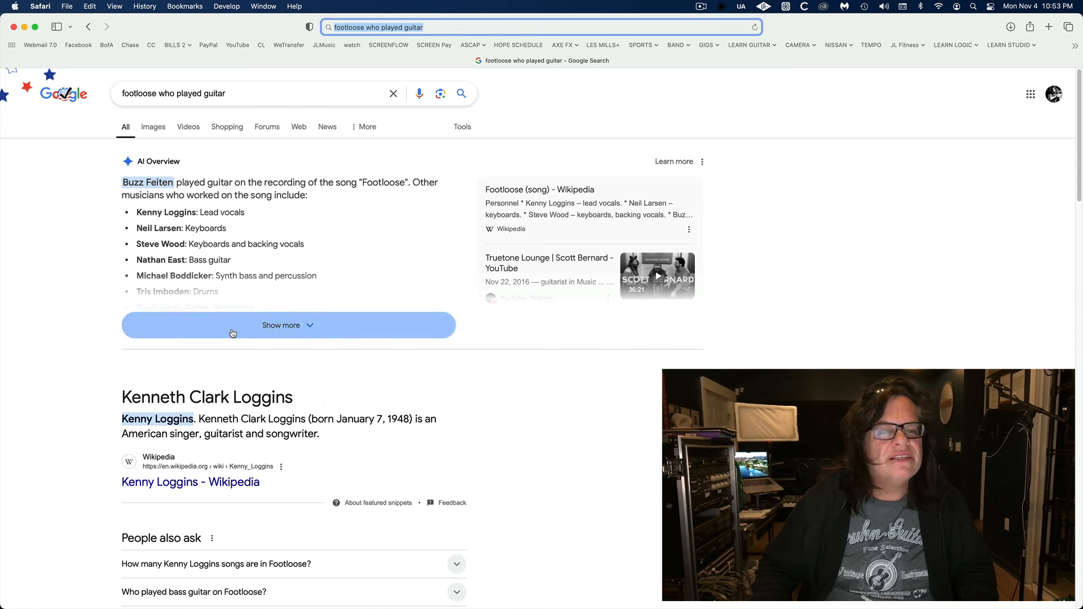
{"action": "left_click", "coordinate": [288, 324]}
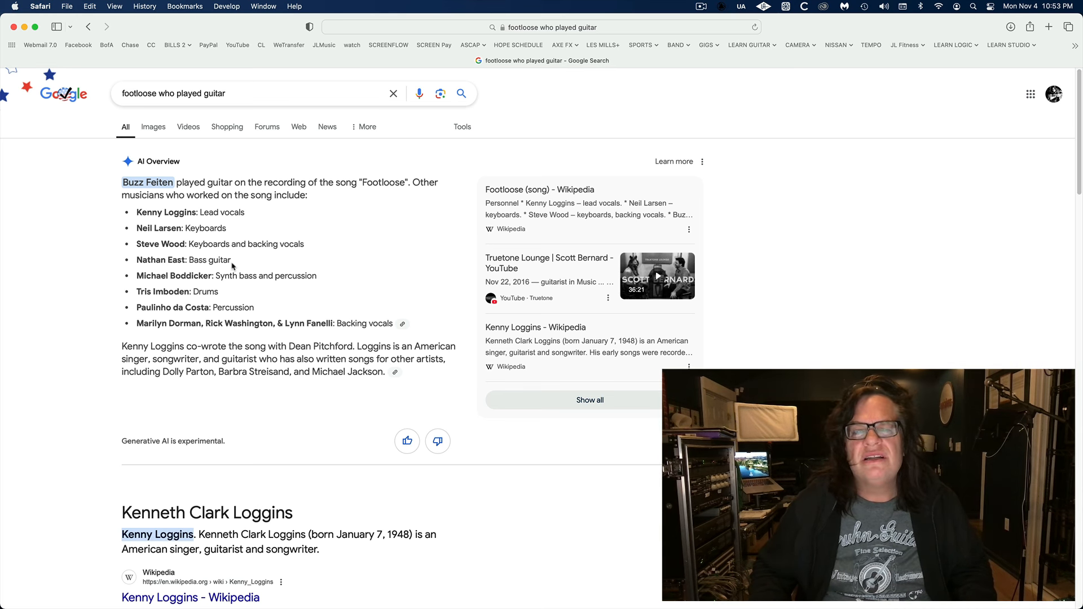
{"action": "mouse_move", "coordinate": [344, 266]}
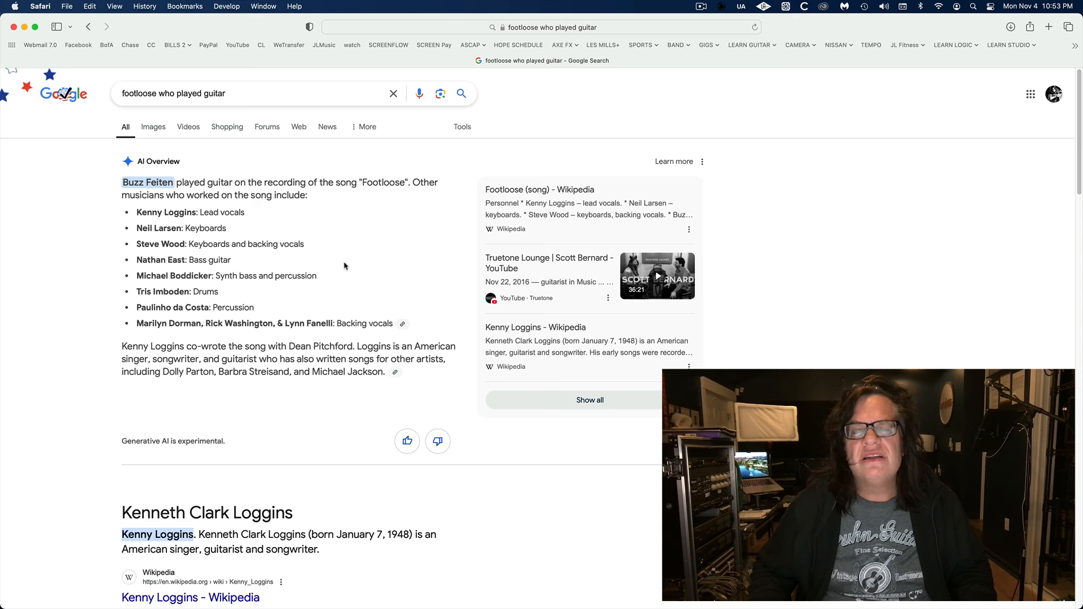
{"action": "mouse_move", "coordinate": [540, 189]}
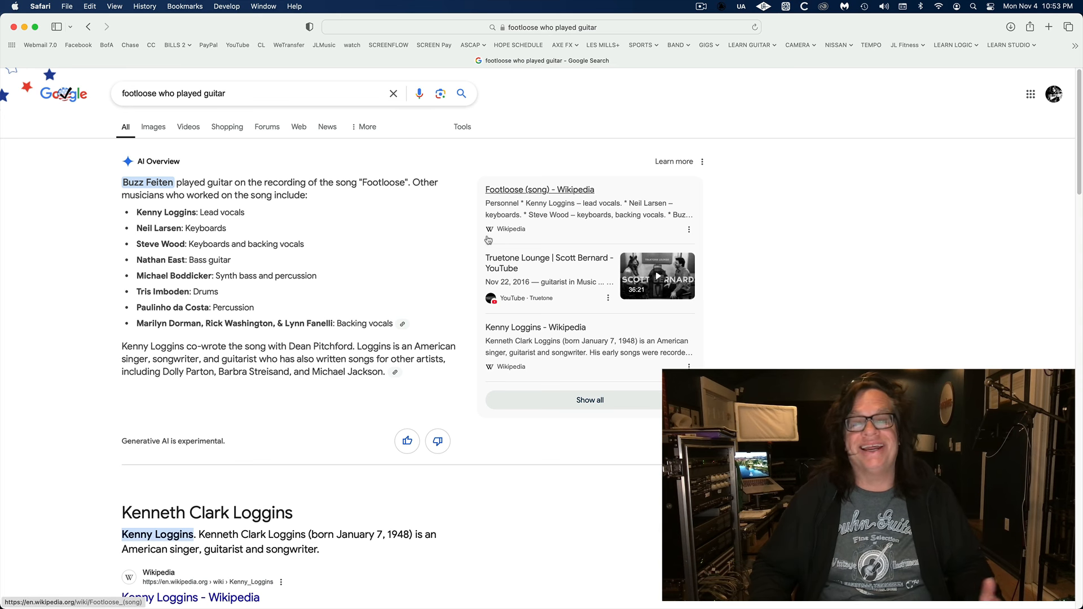
{"action": "mouse_move", "coordinate": [354, 297]}
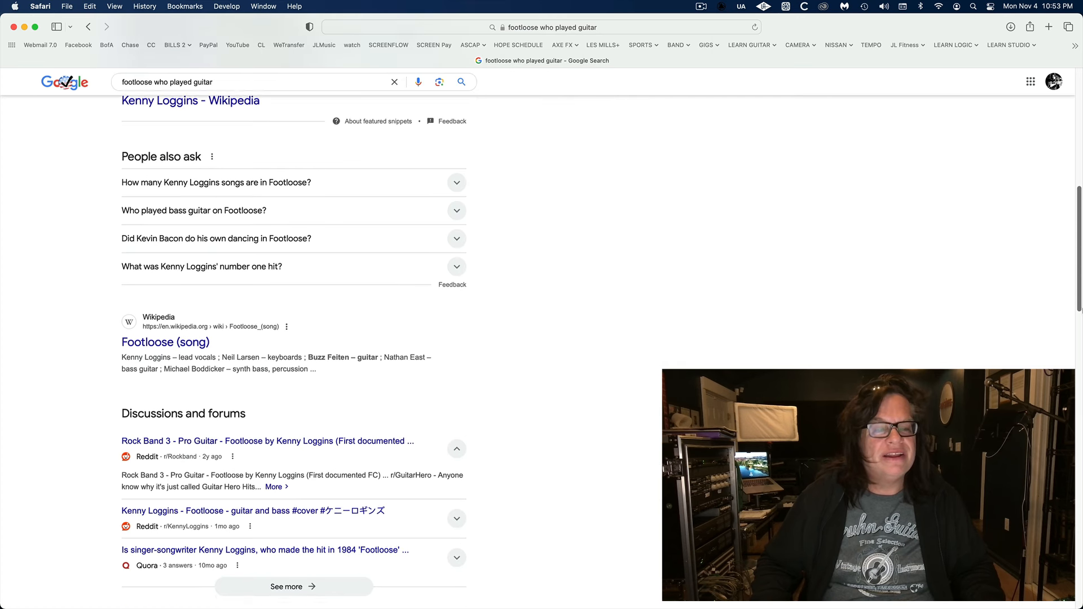
- Scroll down the results and open Vulture's "How Kenny Loggins Cut 'Footloose'" article
{"action": "scroll", "scroll_direction": "down", "scroll_amount": 3}
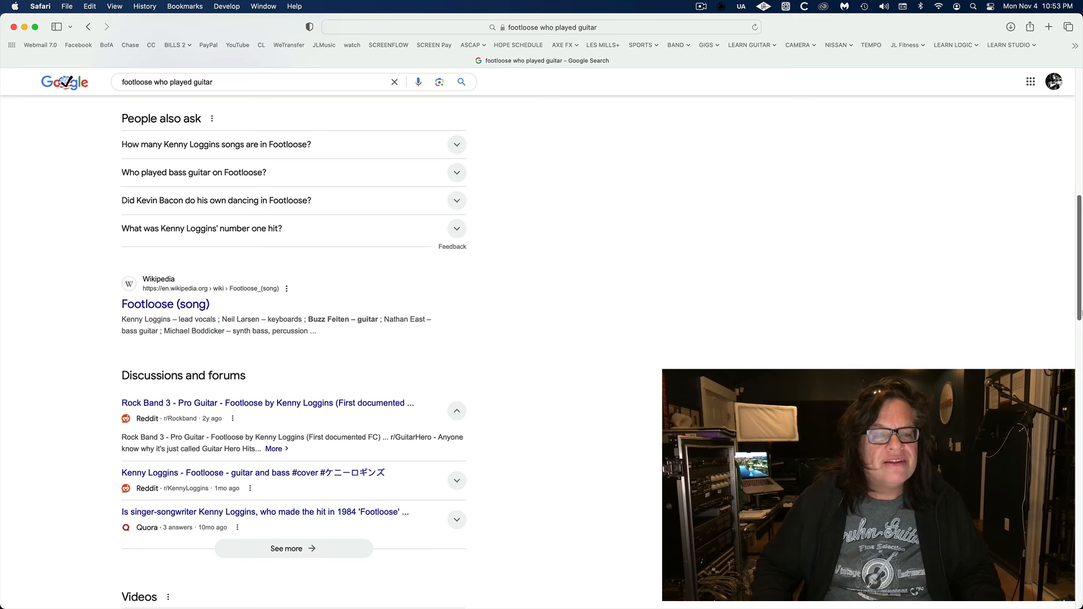
{"action": "scroll", "scroll_direction": "down", "scroll_amount": 3}
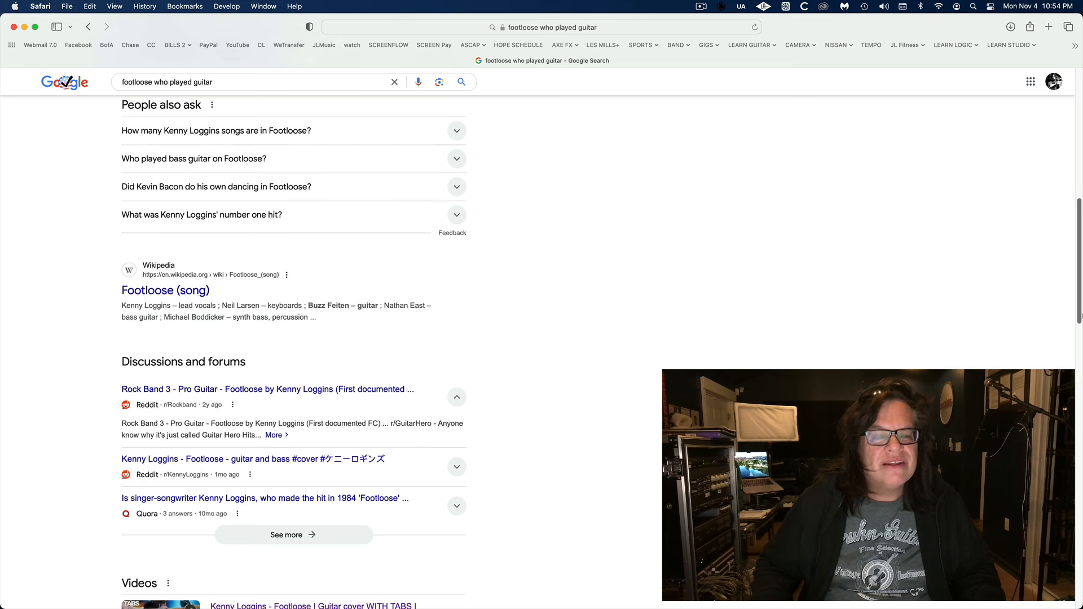
{"action": "scroll", "scroll_direction": "down", "scroll_amount": 3}
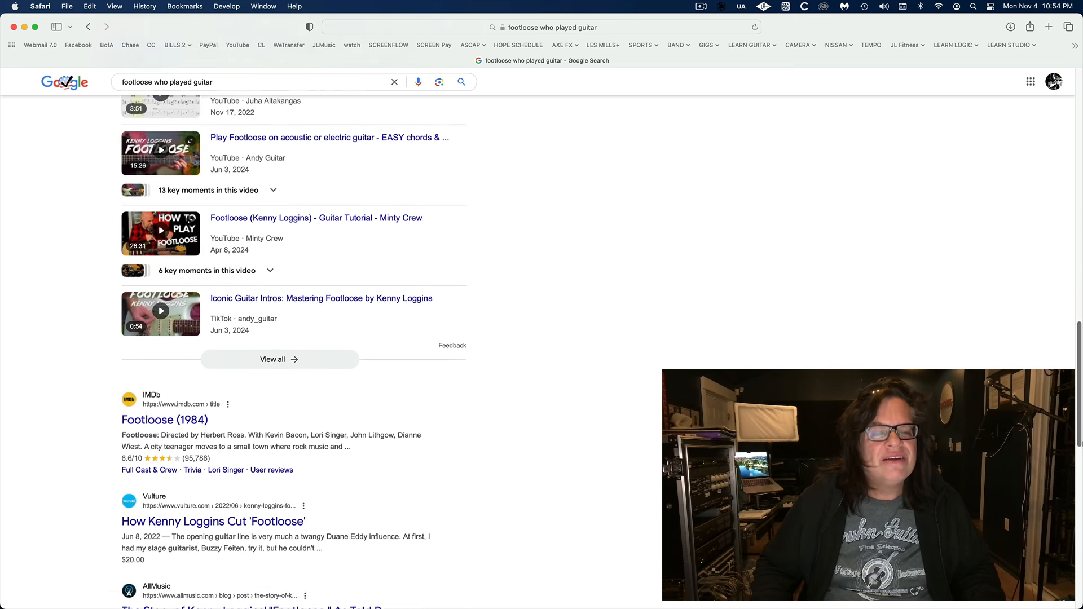
{"action": "scroll", "scroll_direction": "down", "scroll_amount": 3}
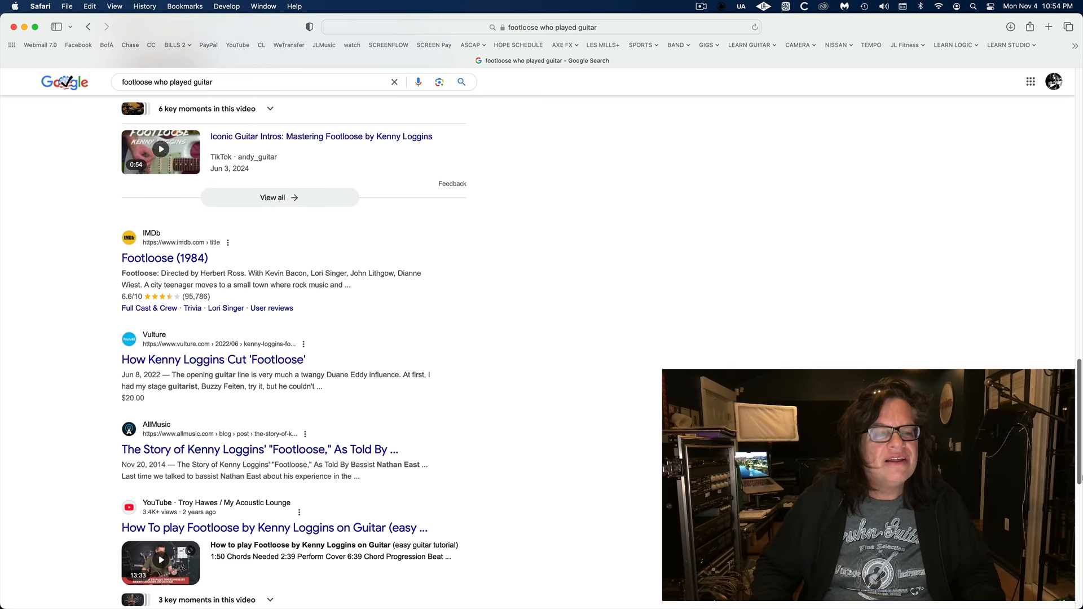
{"action": "mouse_move", "coordinate": [515, 553]}
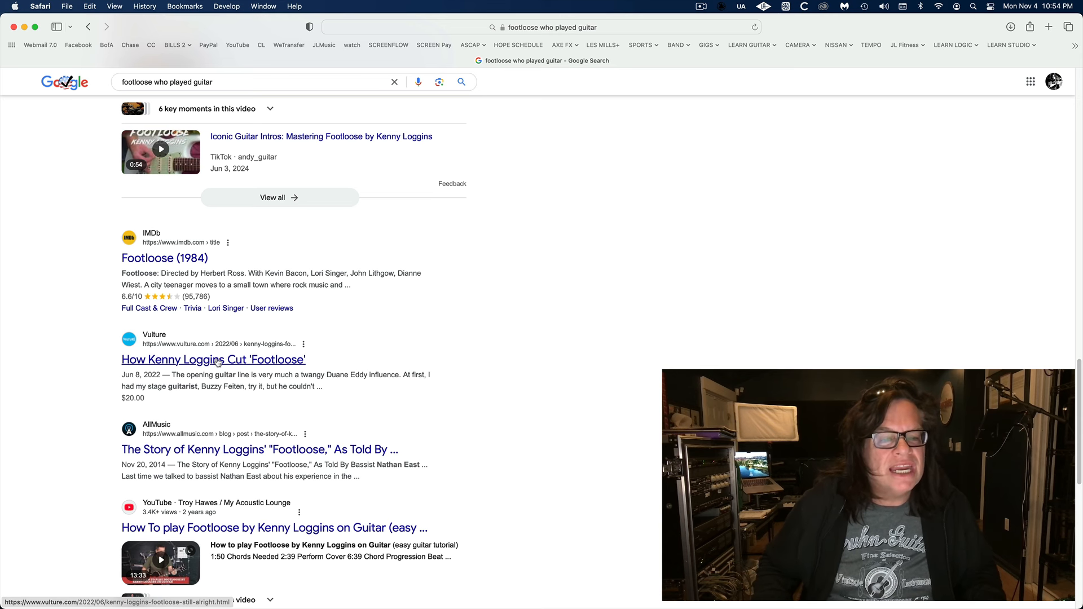
{"action": "left_click", "coordinate": [213, 359]}
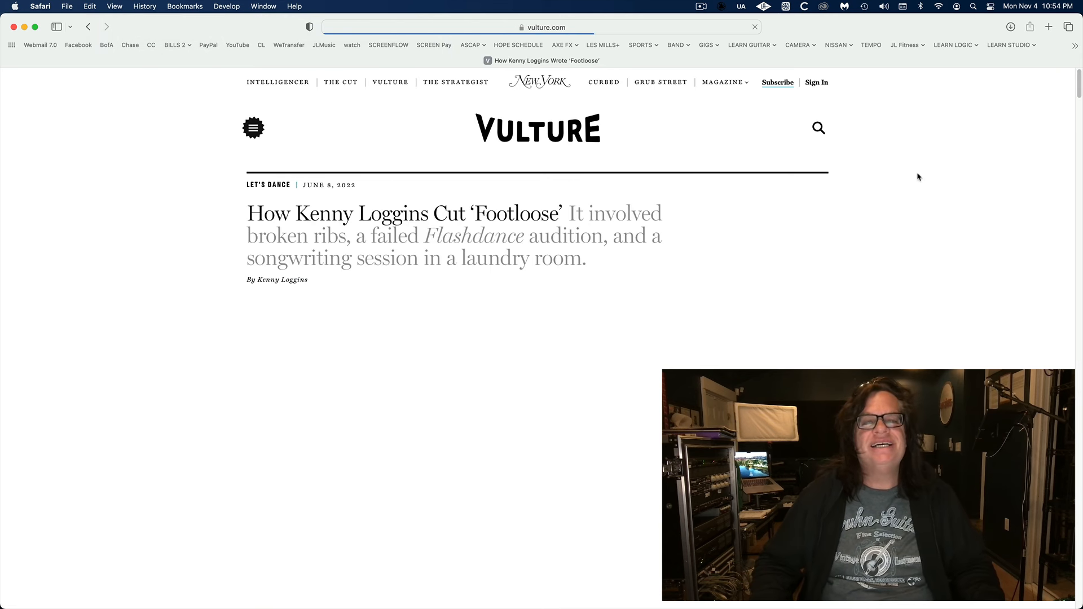
- Scroll past the header photo into the story text about falling off the stage and breaking ribs
{"action": "scroll", "scroll_direction": "down", "scroll_amount": 3}
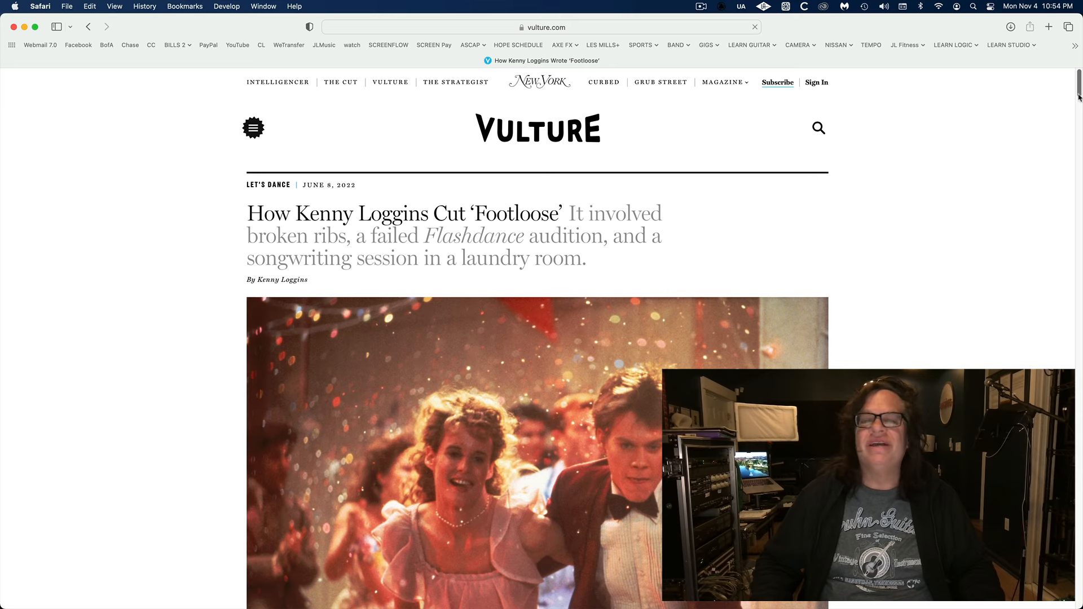
{"action": "scroll", "scroll_direction": "down", "scroll_amount": 3}
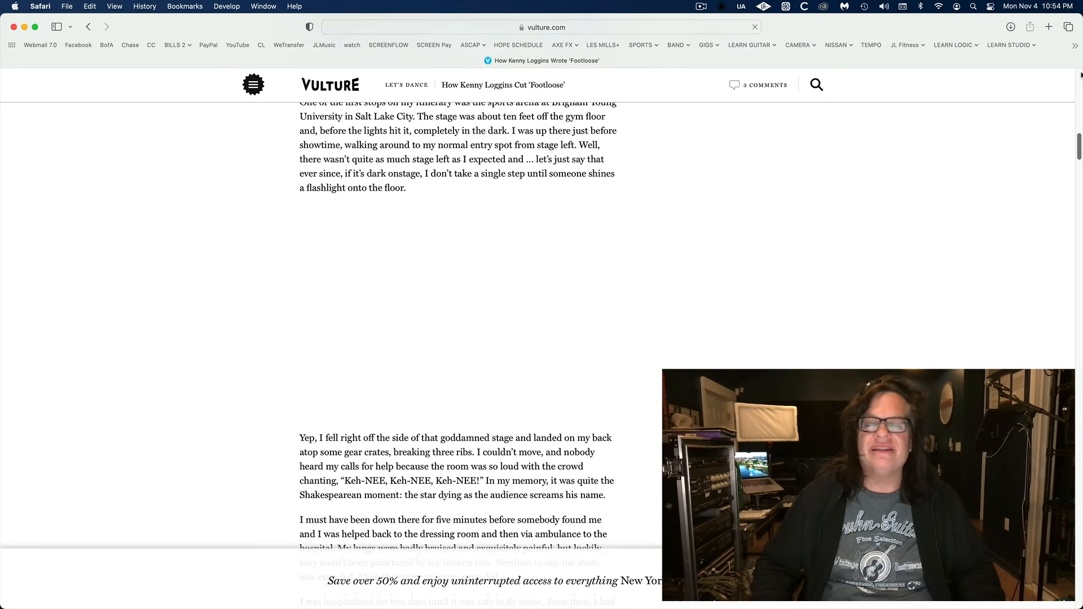
{"action": "scroll", "scroll_direction": "down", "scroll_amount": 3}
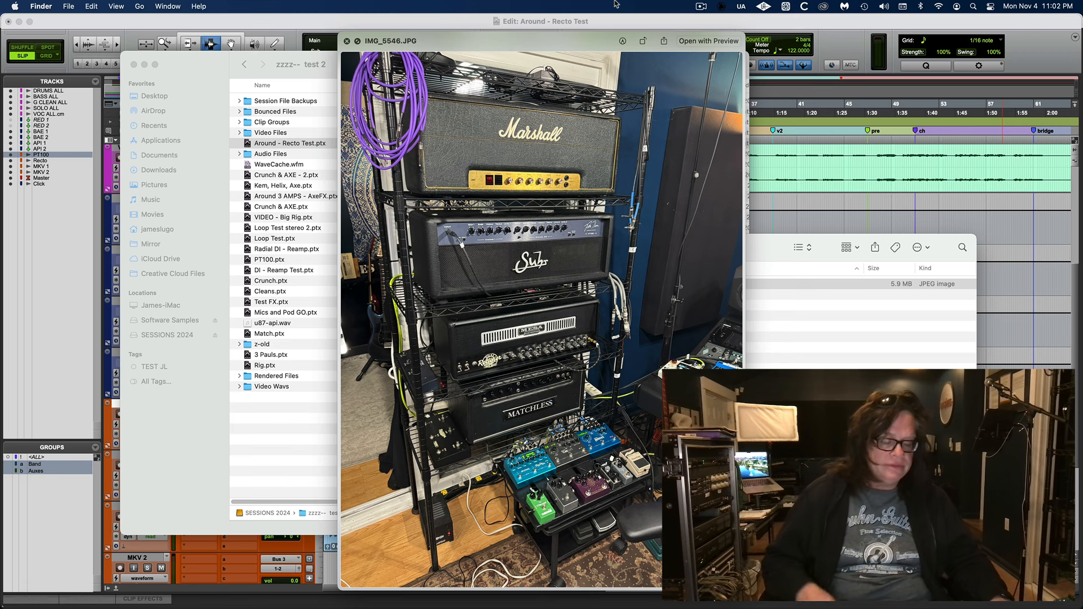
{"action": "mouse_move", "coordinate": [727, 79]}
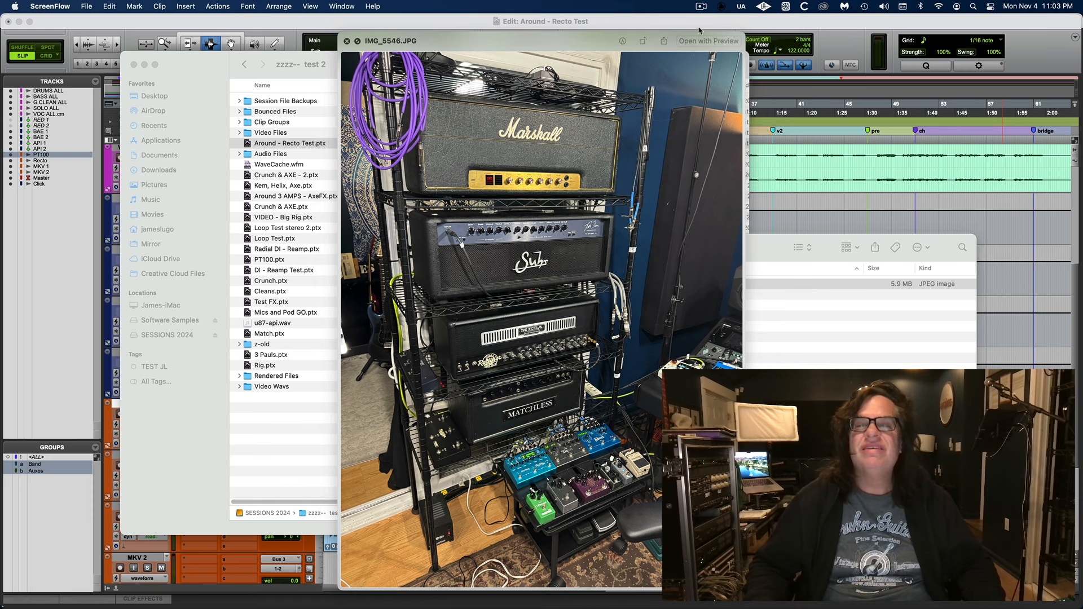
- Bring up ScreenFlow's recording panel from the menu bar to reveal Stop Record
{"action": "left_click", "coordinate": [699, 7]}
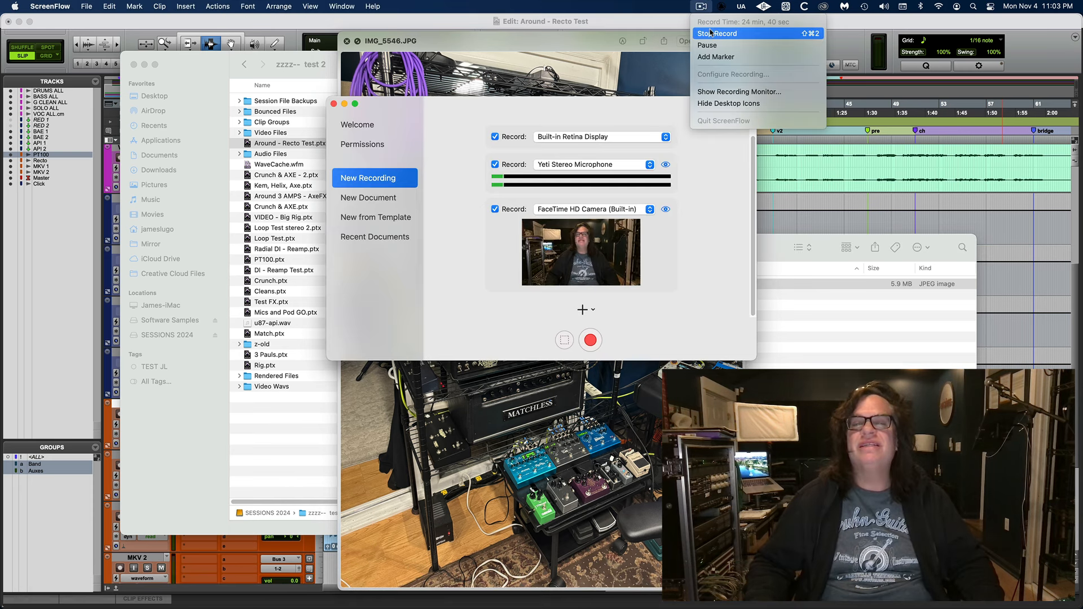